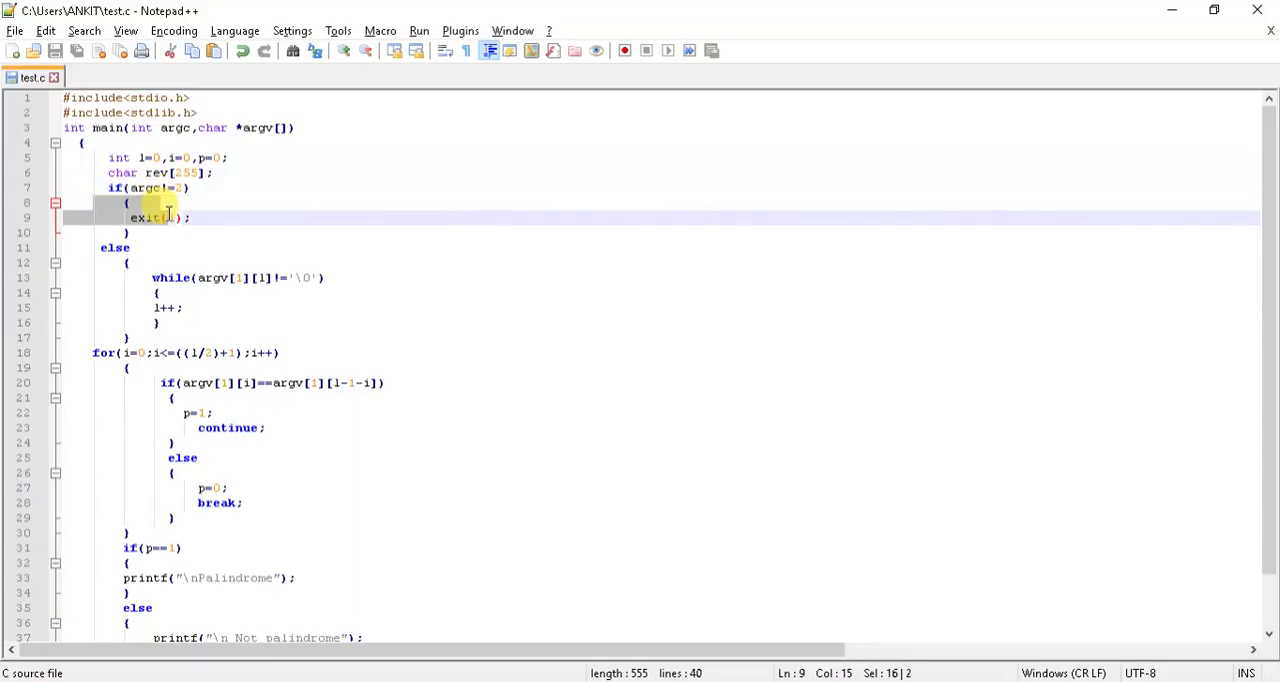
pyautogui.moveTo(168, 227)
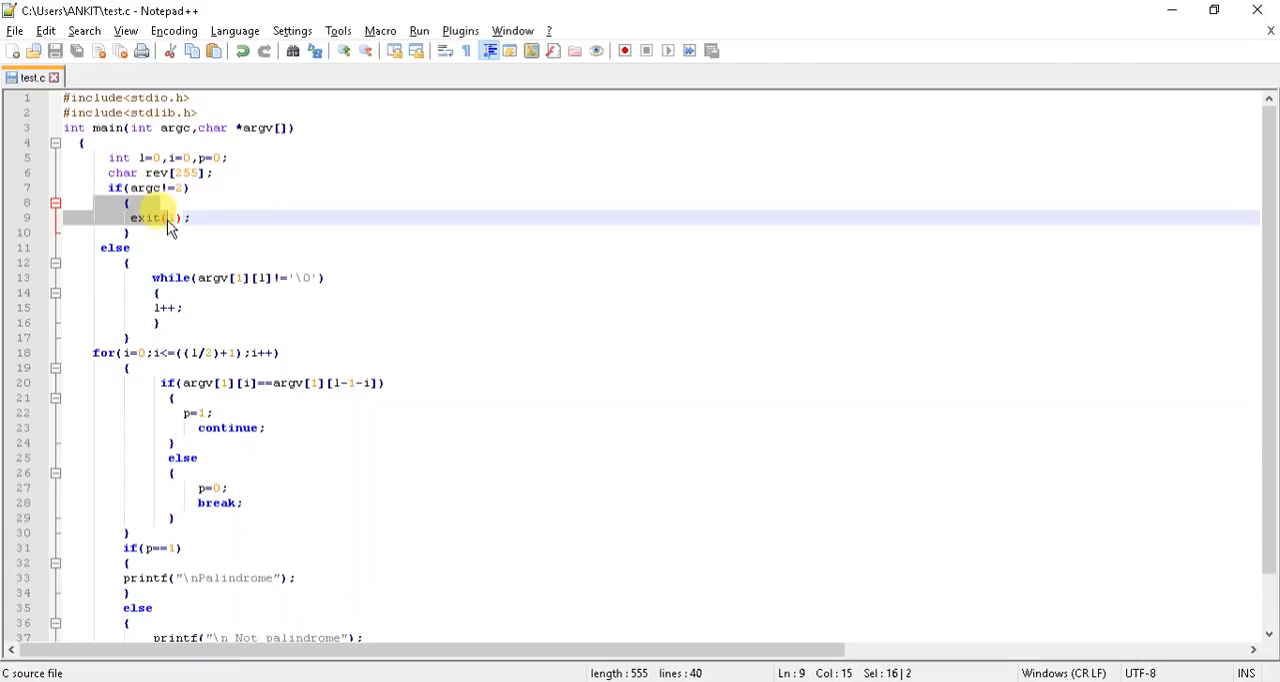
# Step: Point out the for loop body in test.c while explaining the palindrome check
pyautogui.click(118, 265)
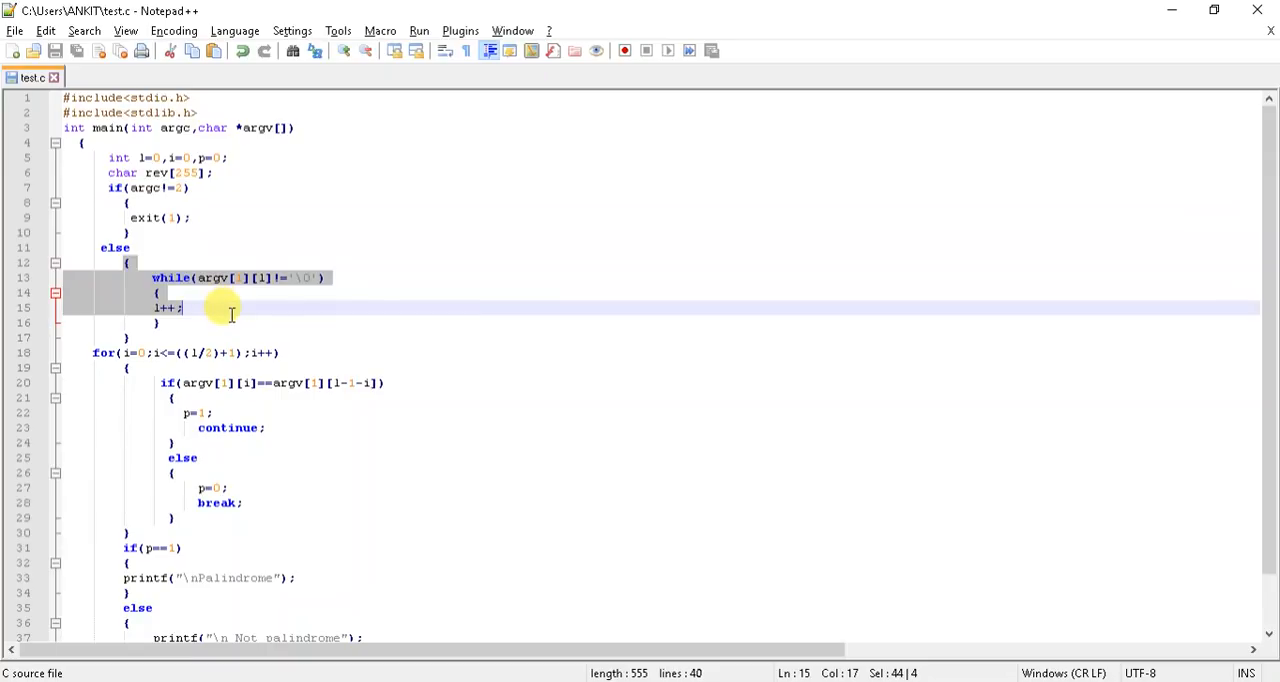
pyautogui.moveTo(196, 363)
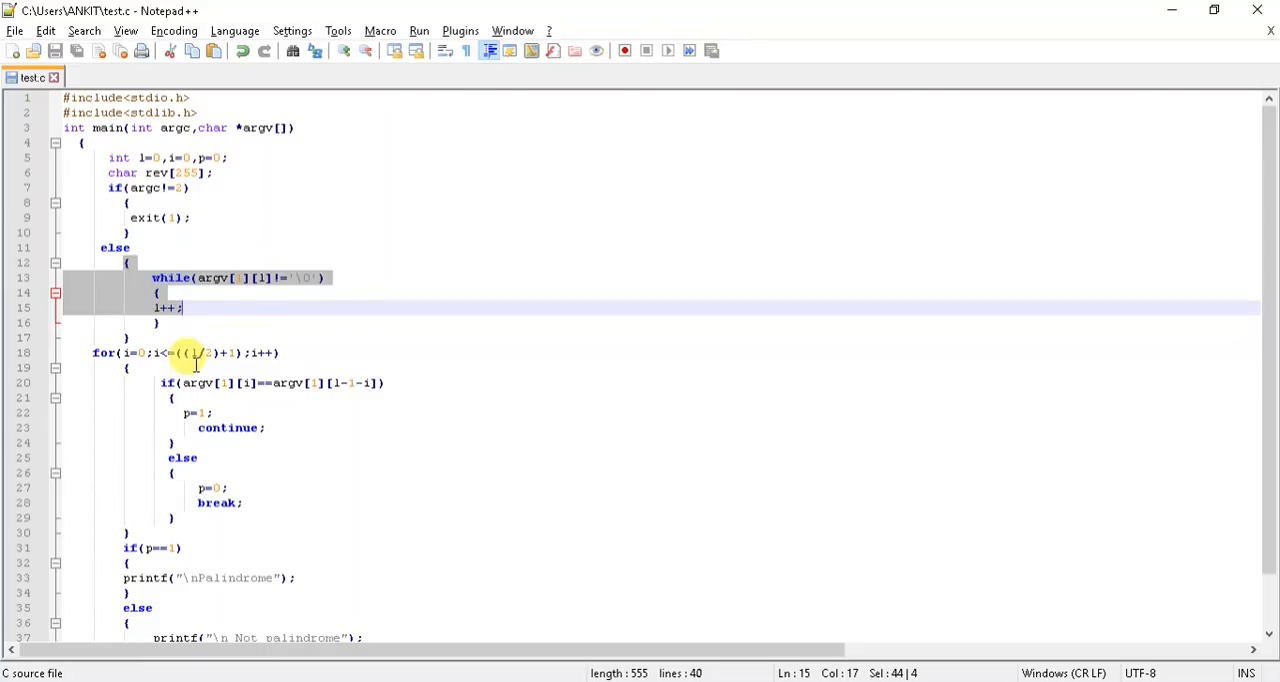
pyautogui.click(113, 370)
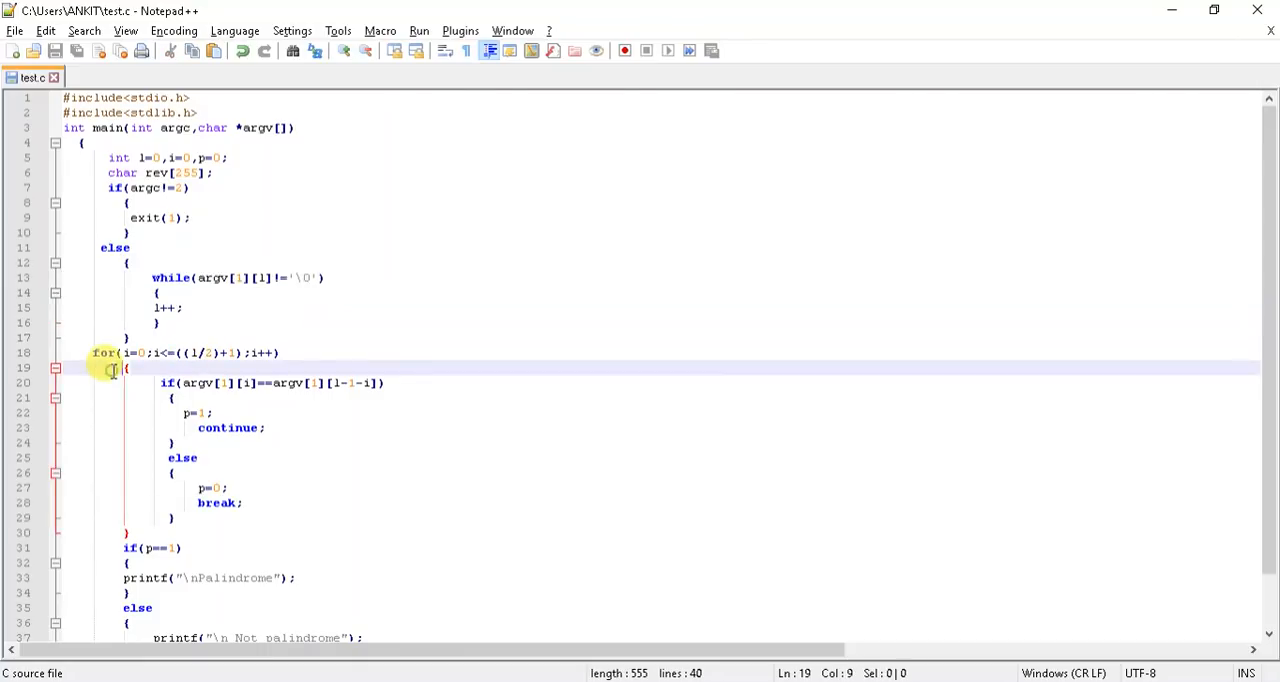
pyautogui.moveTo(113, 371)
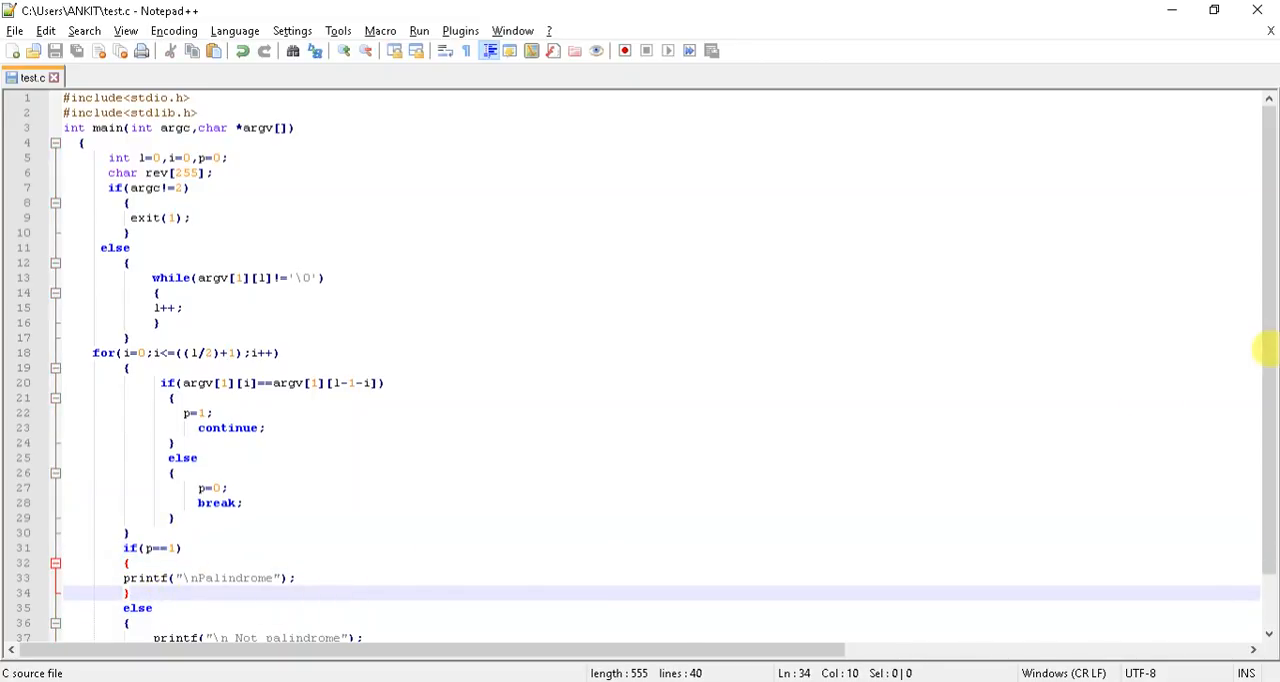
pyautogui.scroll(-3)
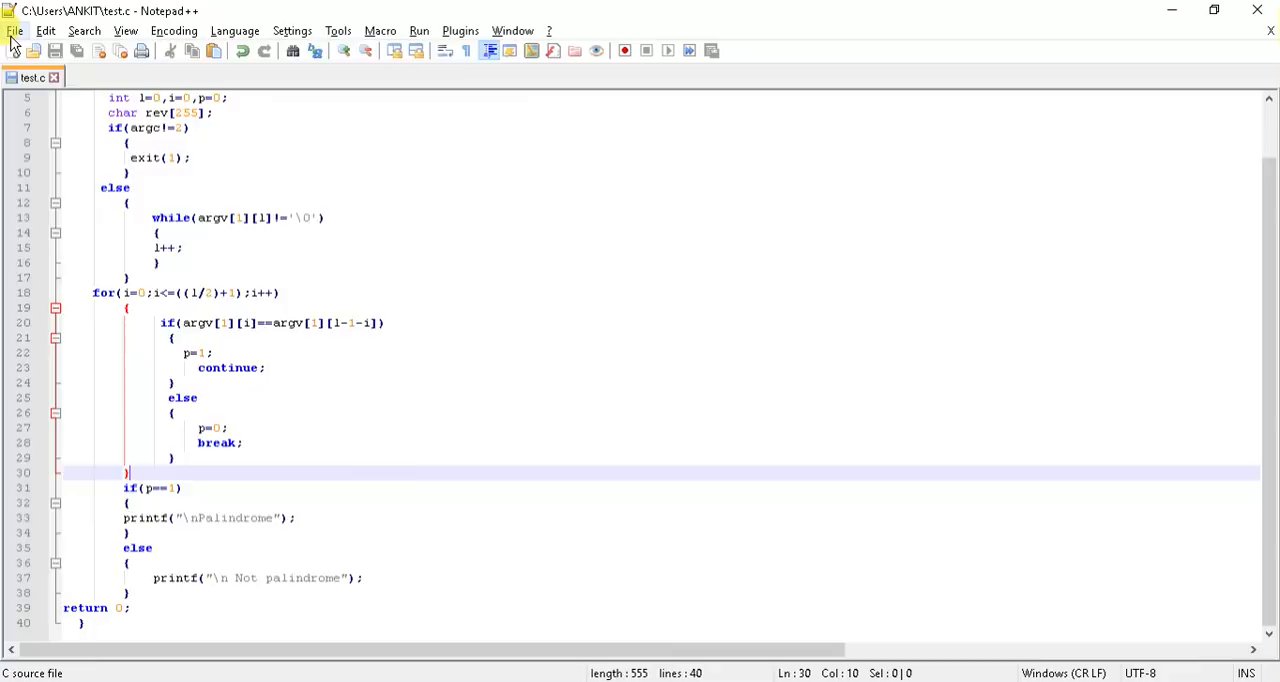
# Step: In Command Prompt, compile with gcc -o test test.c, then run test madam and test 123454321
pyautogui.click(14, 30)
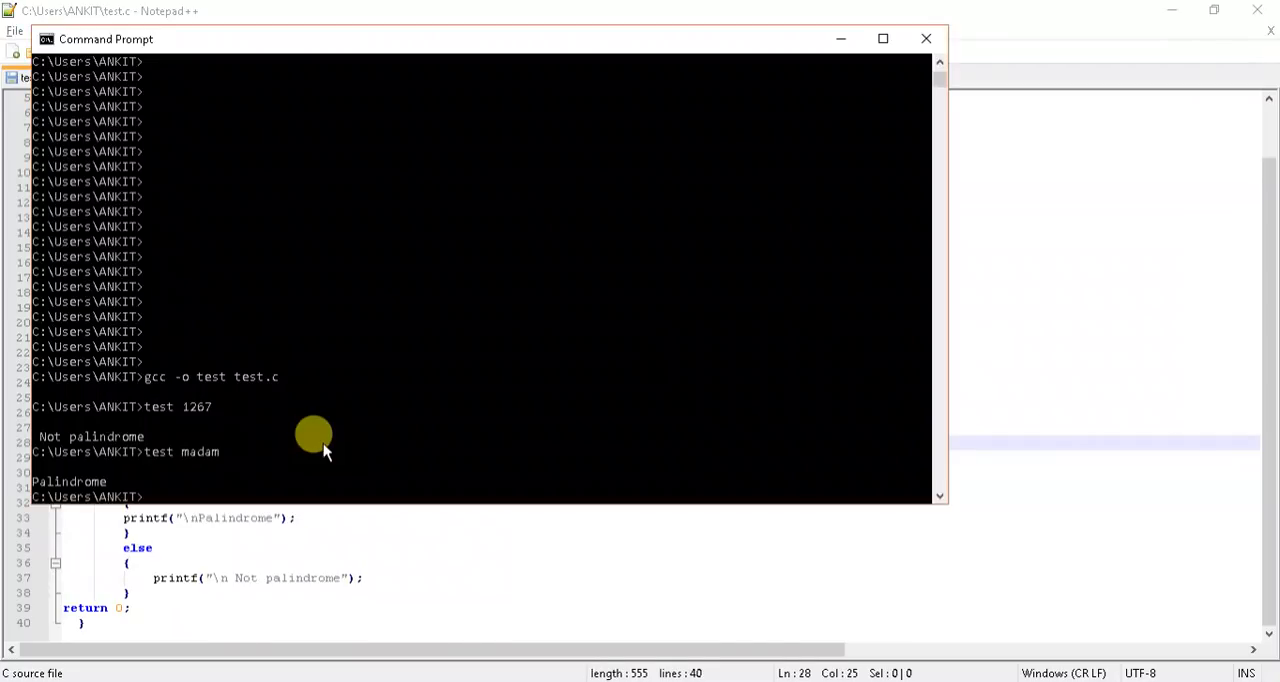
pyautogui.write('gcc -o test test.c')
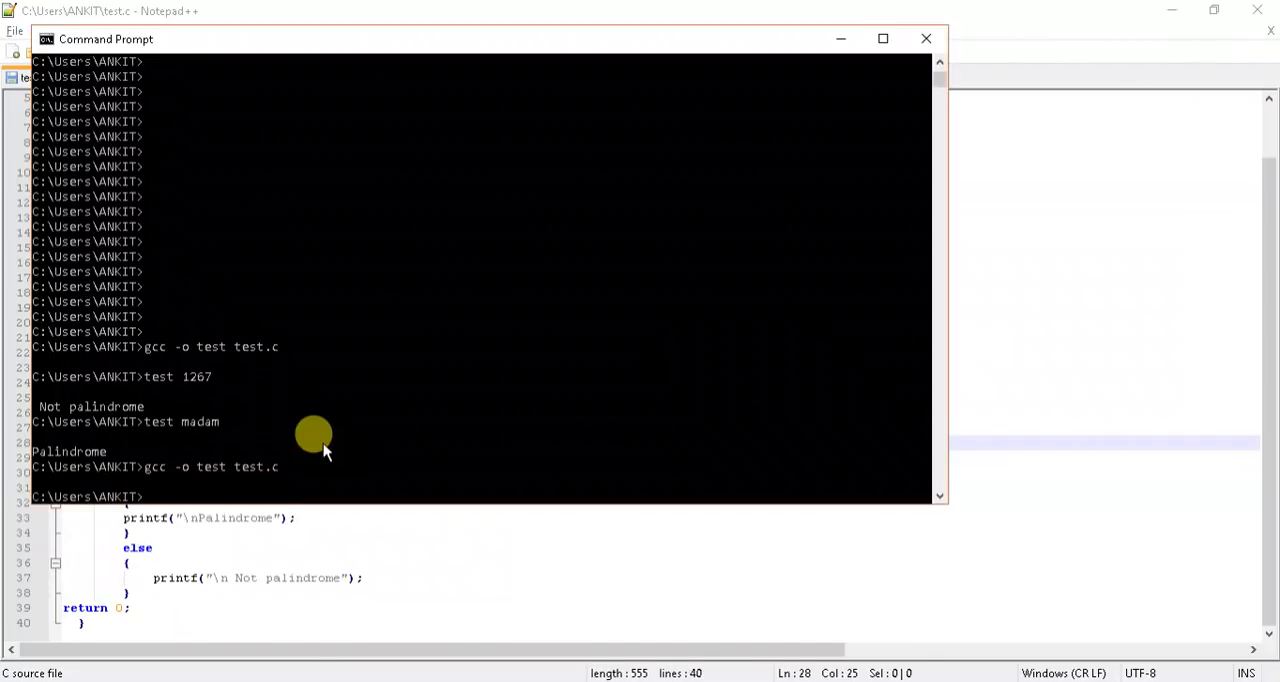
pyautogui.write('test madam')
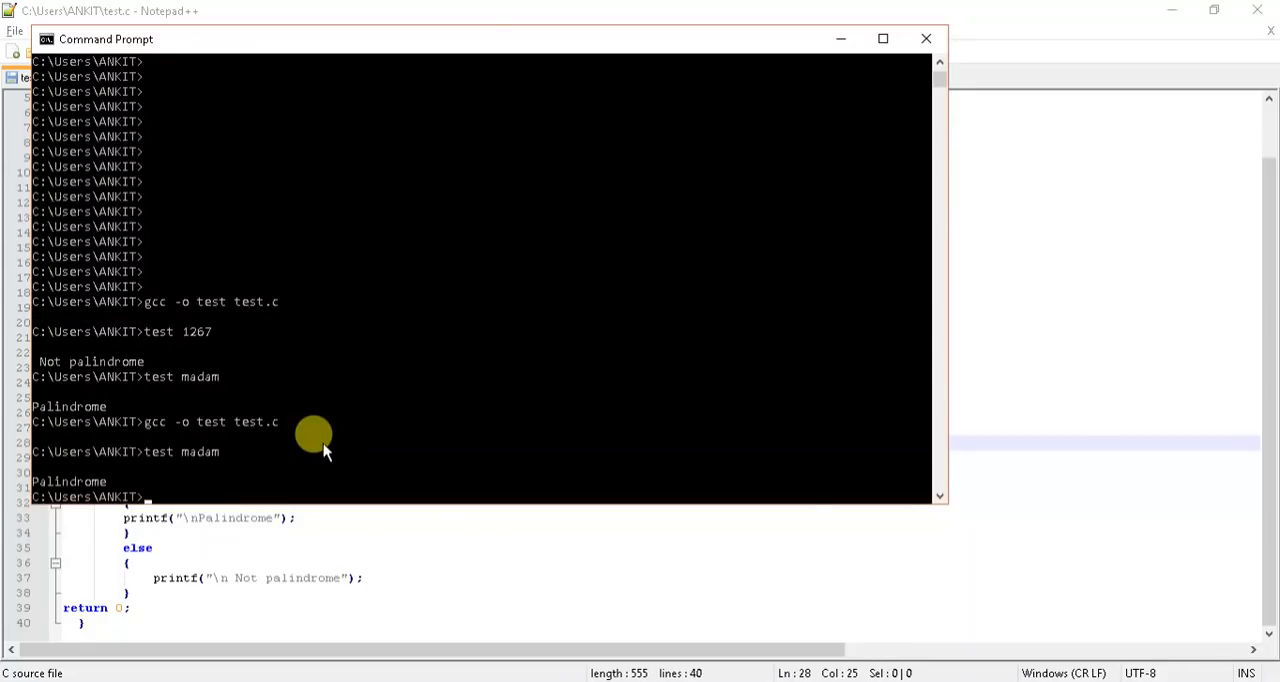
pyautogui.write('test 123454321')
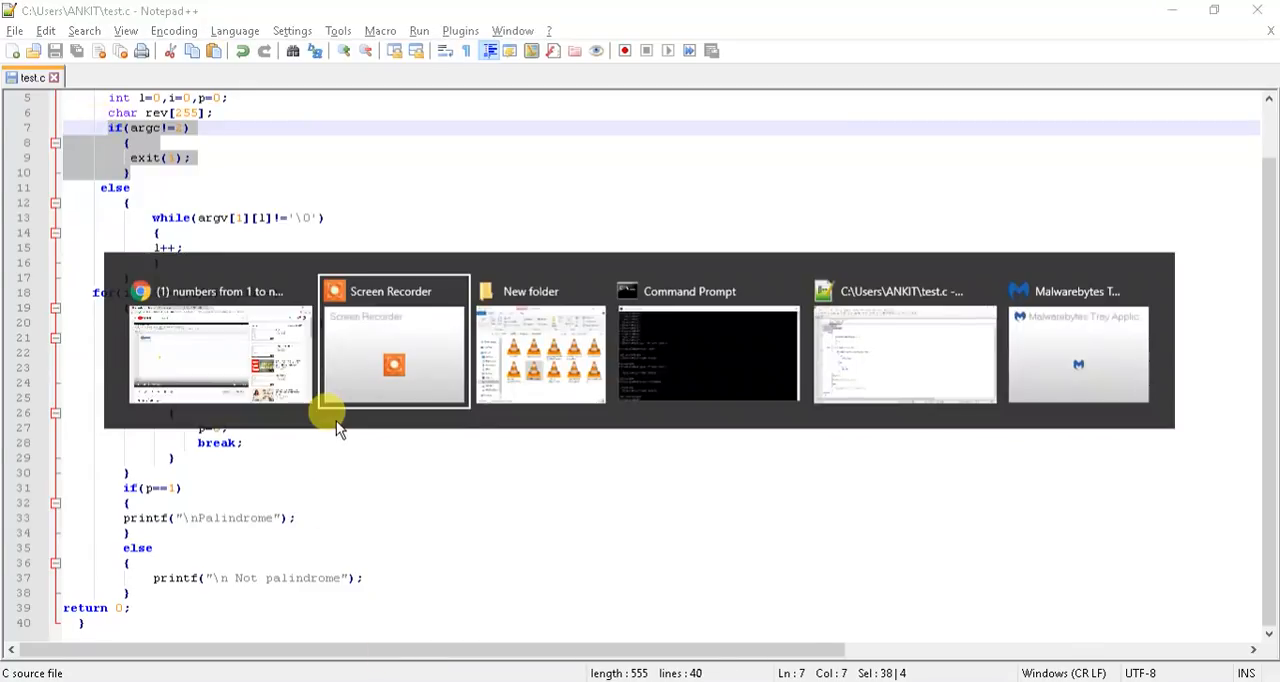
# Step: Back in Command Prompt, highlight the word test in the test qwerty run
pyautogui.click(707, 355)
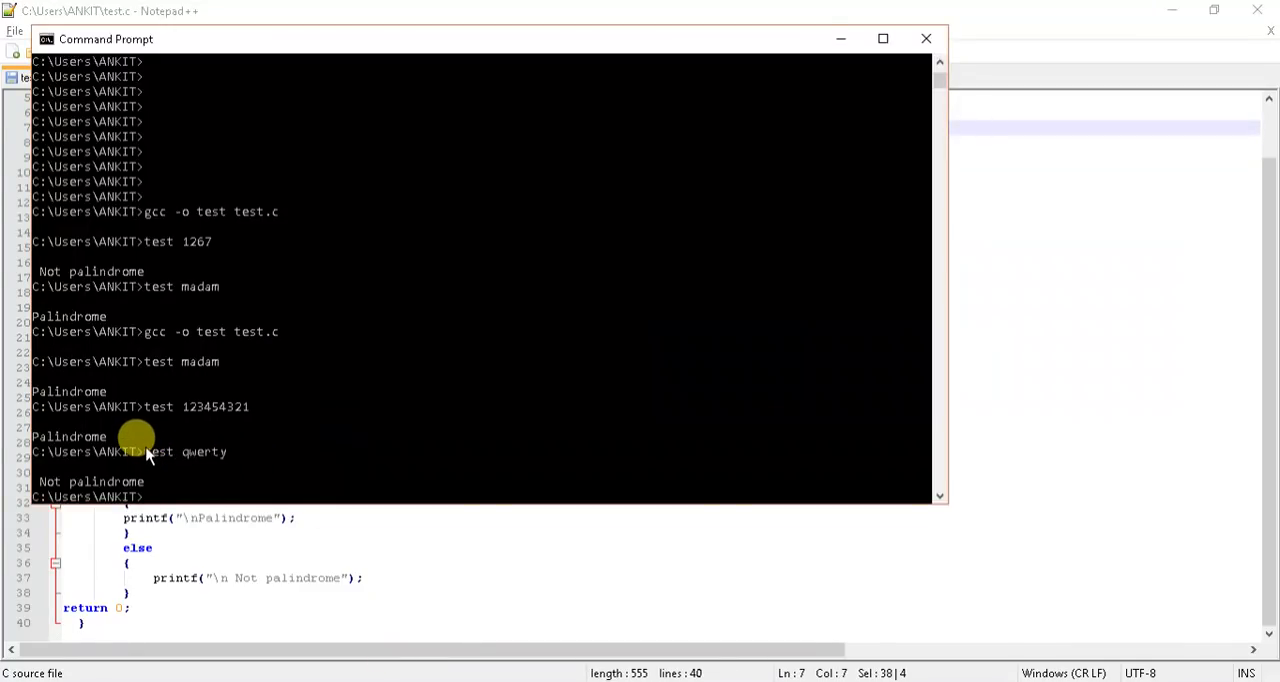
pyautogui.moveTo(145, 451); pyautogui.dragTo(240, 451)
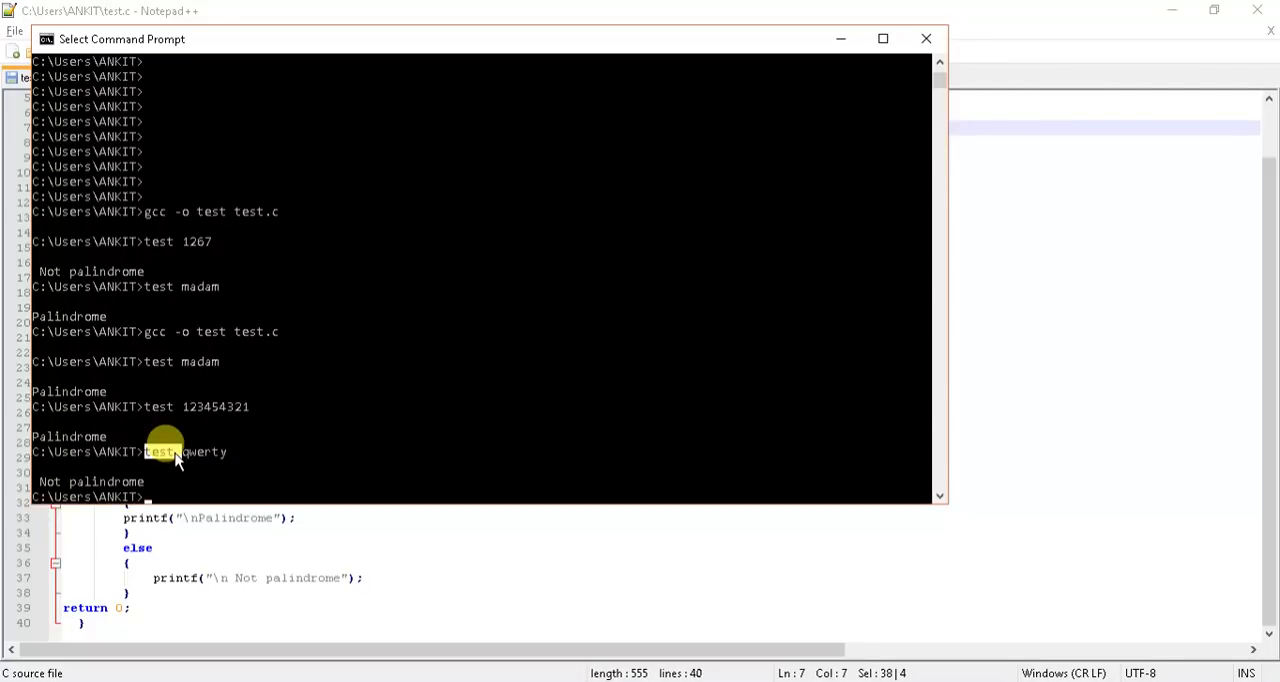
pyautogui.moveTo(183, 460)
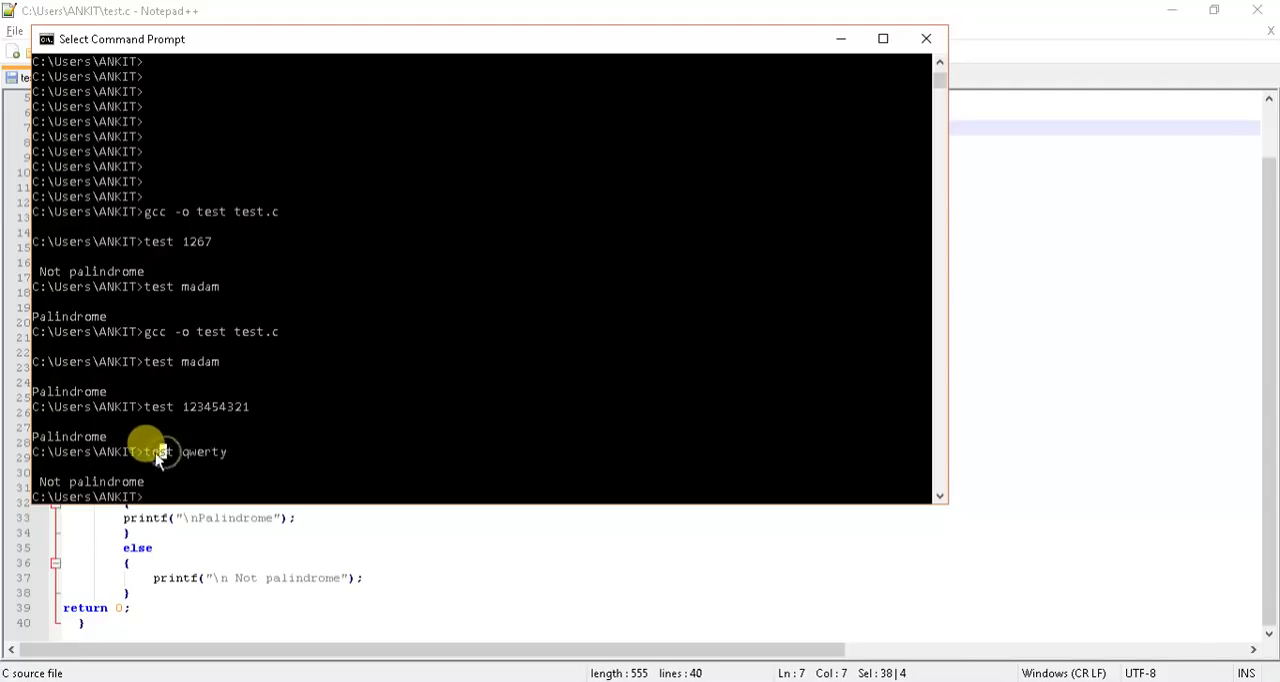
pyautogui.doubleClick(158, 452)
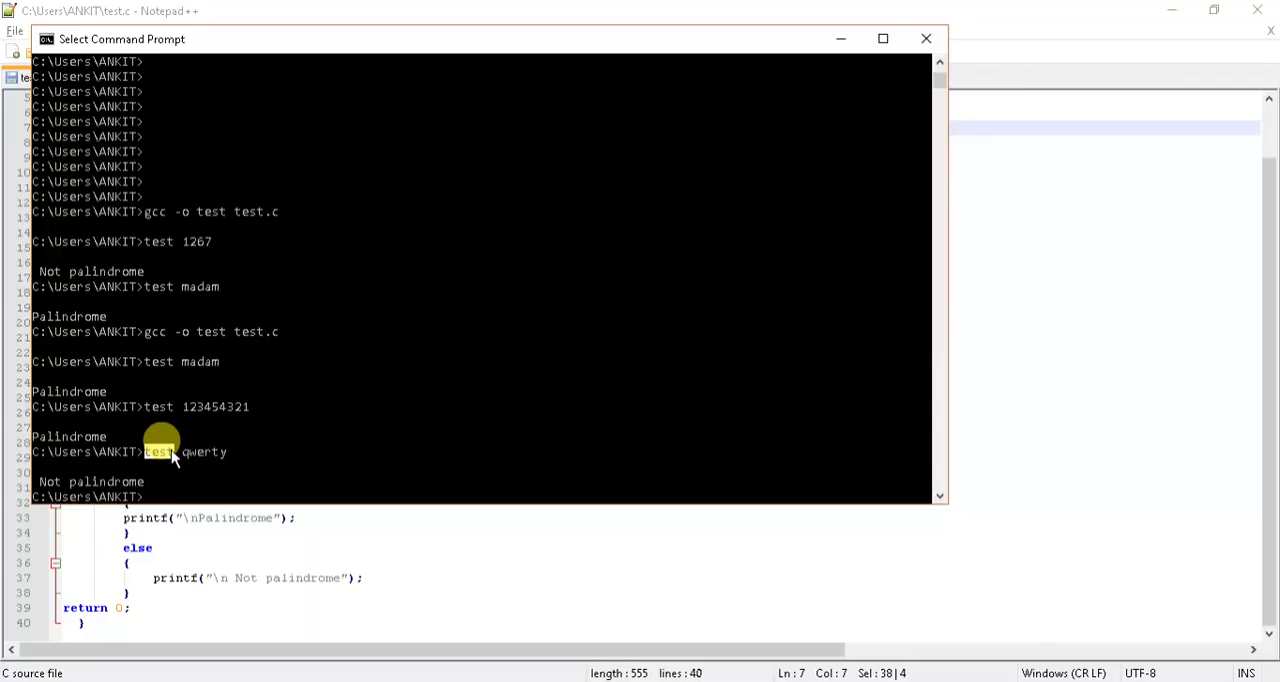